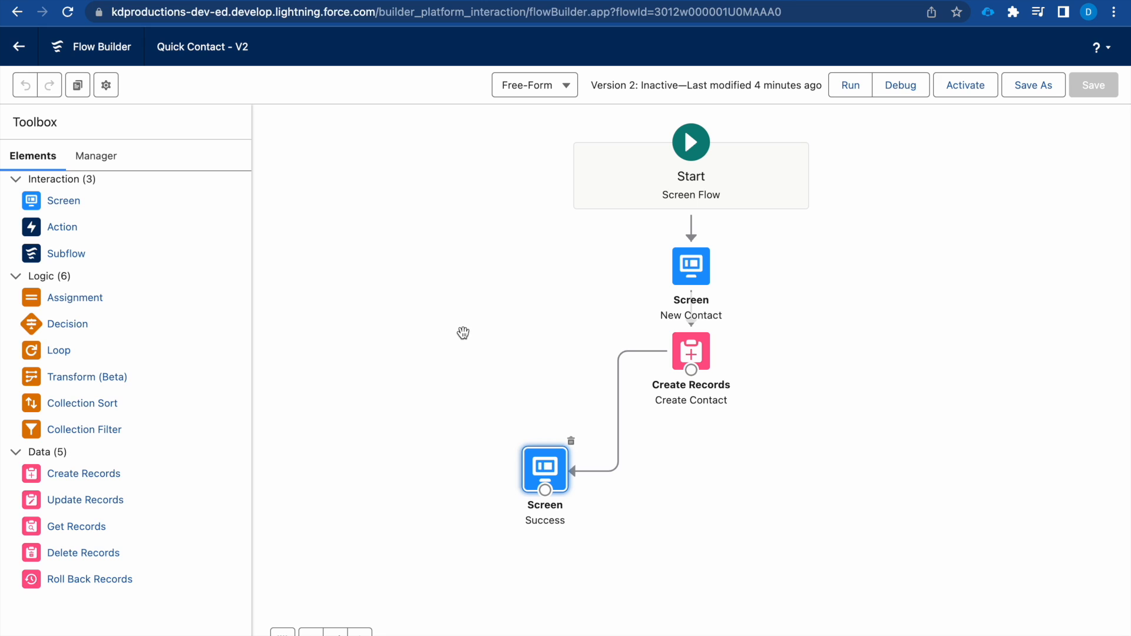
pyautogui.moveTo(120, 202)
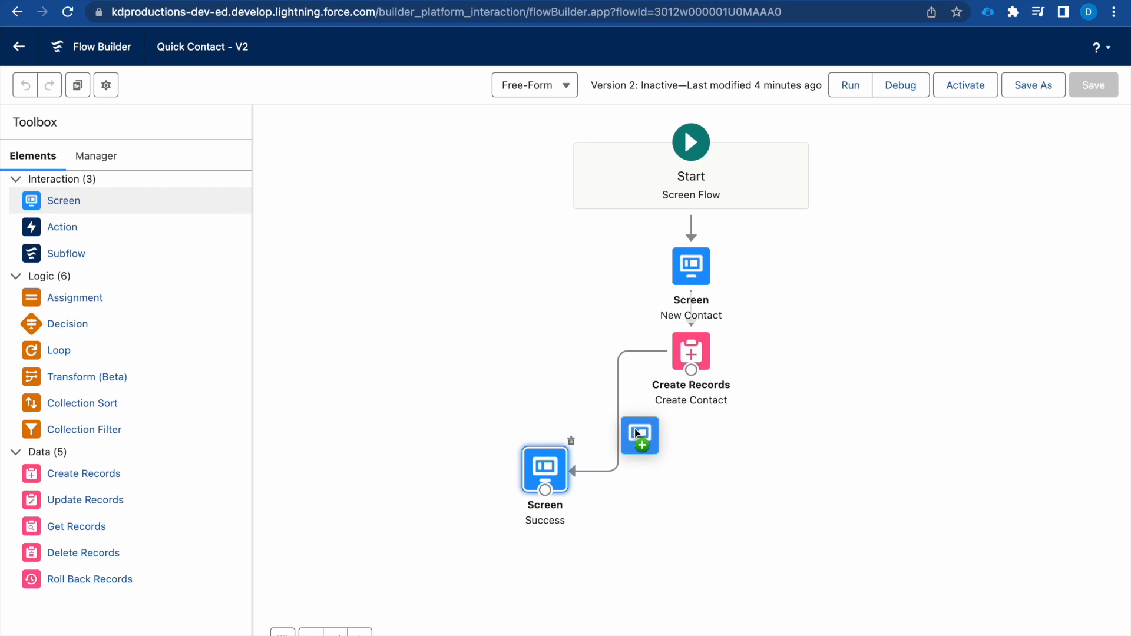
# - Name the newly dropped Screen element 'Fail'
pyautogui.doubleClick(545, 471)
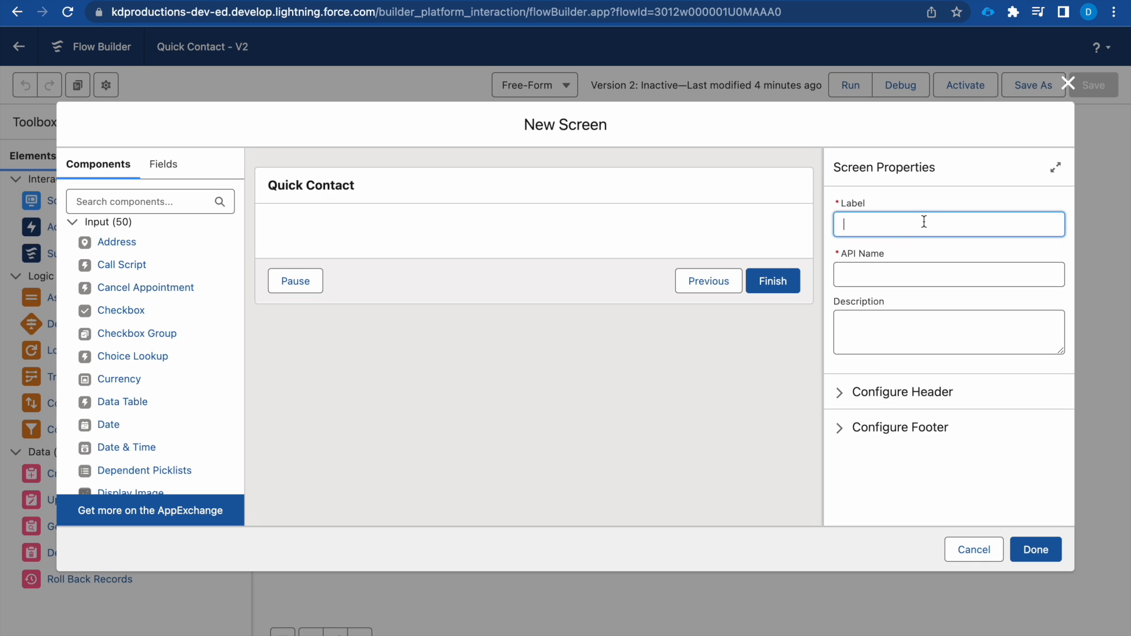
pyautogui.write('Fail')
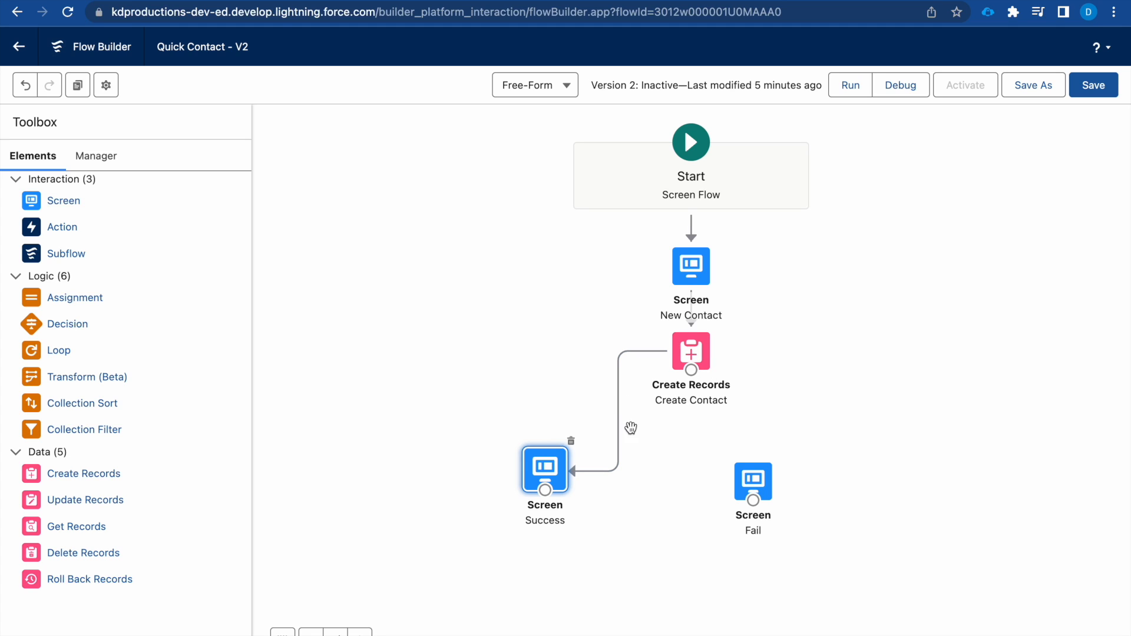
pyautogui.moveTo(562, 488)
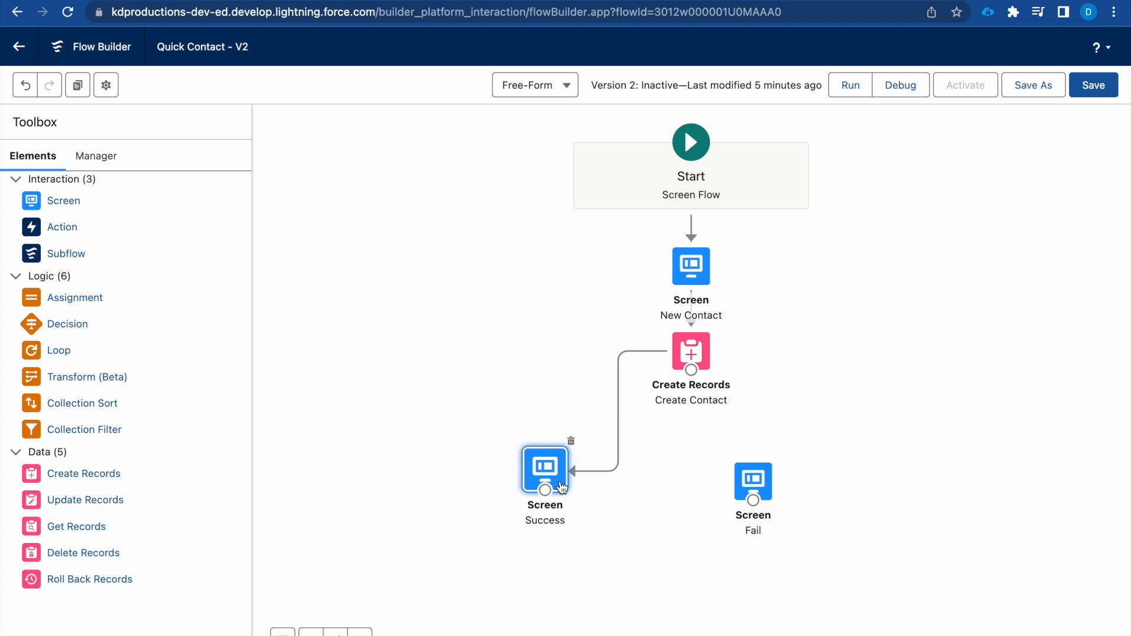
pyautogui.moveTo(546, 474)
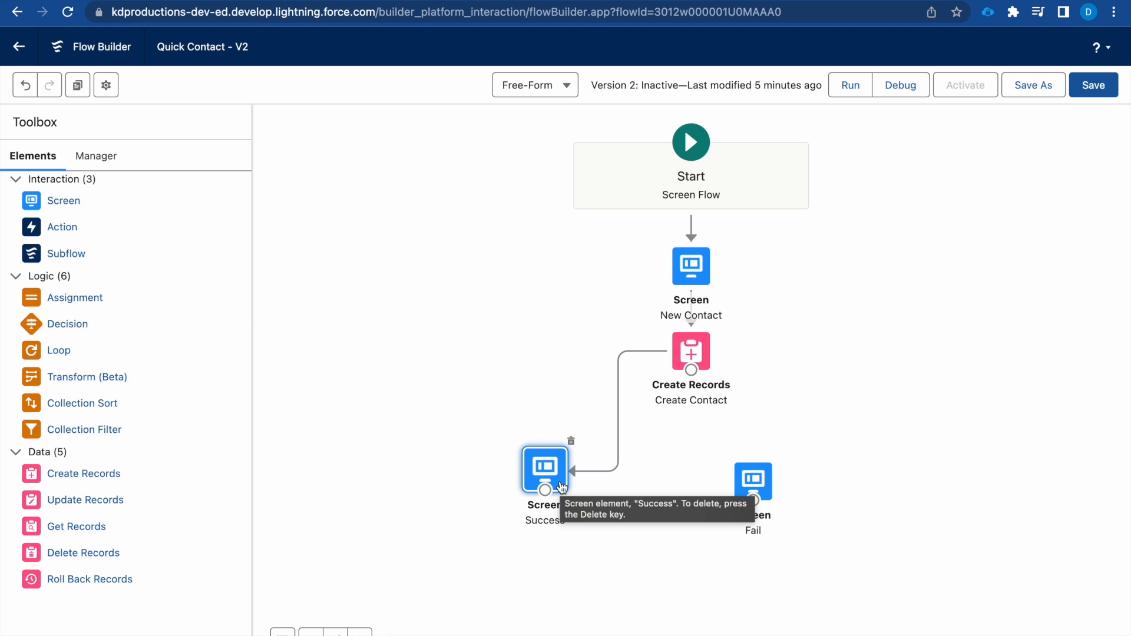
pyautogui.moveTo(692, 373)
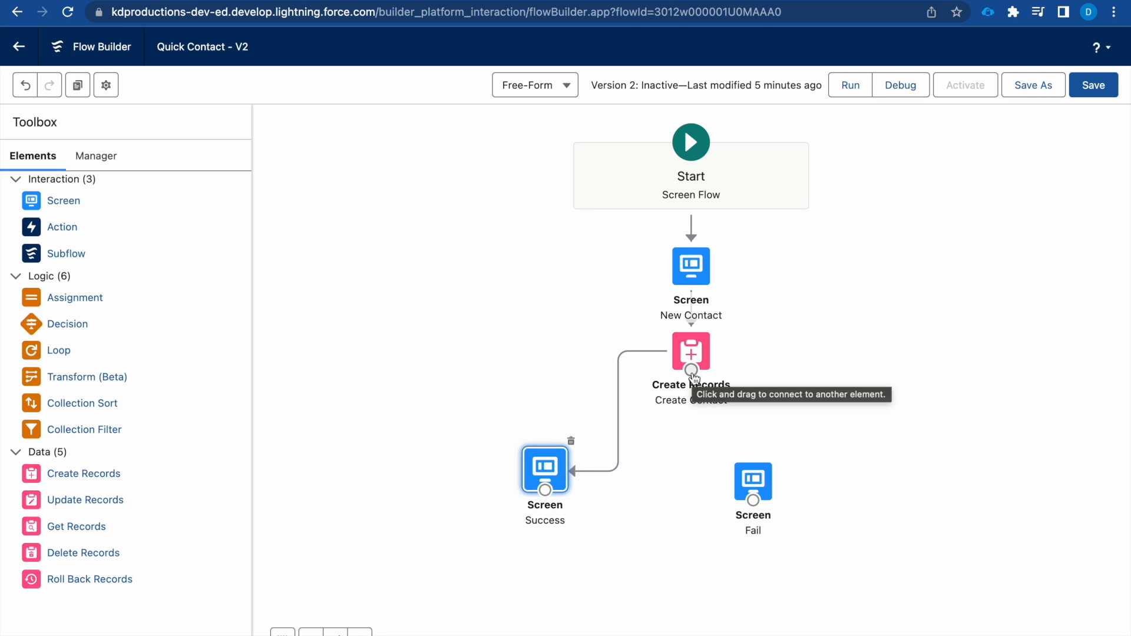
# - Connect Create Contact's Fault connector to the Fail screen and move Fail further right
pyautogui.moveTo(691, 370); pyautogui.dragTo(753, 480)
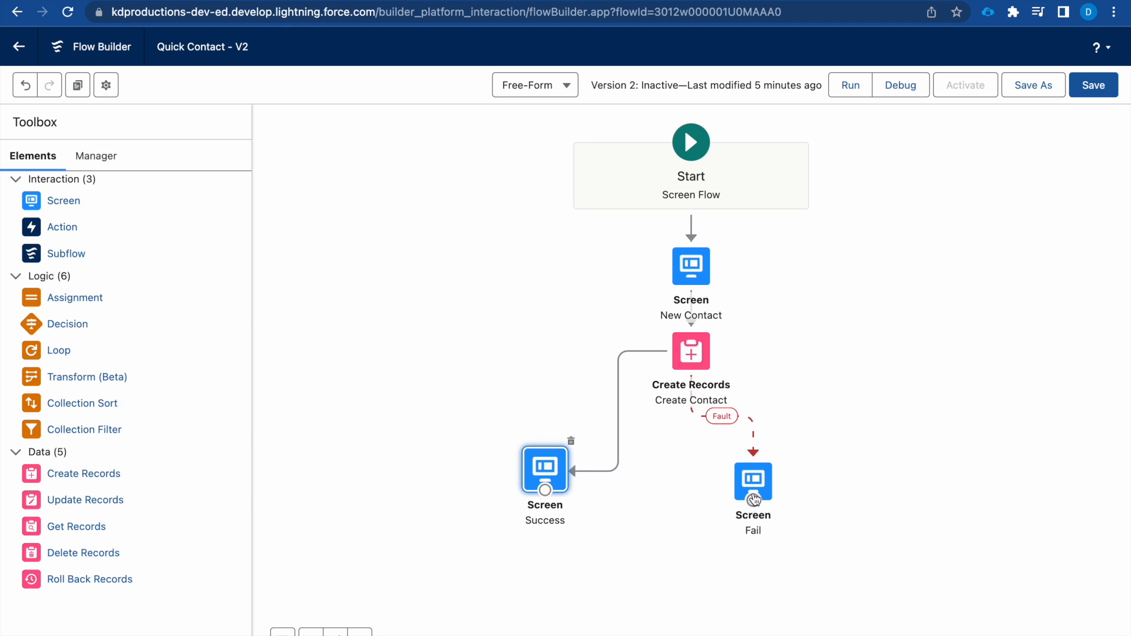
pyautogui.moveTo(753, 483); pyautogui.dragTo(853, 458)
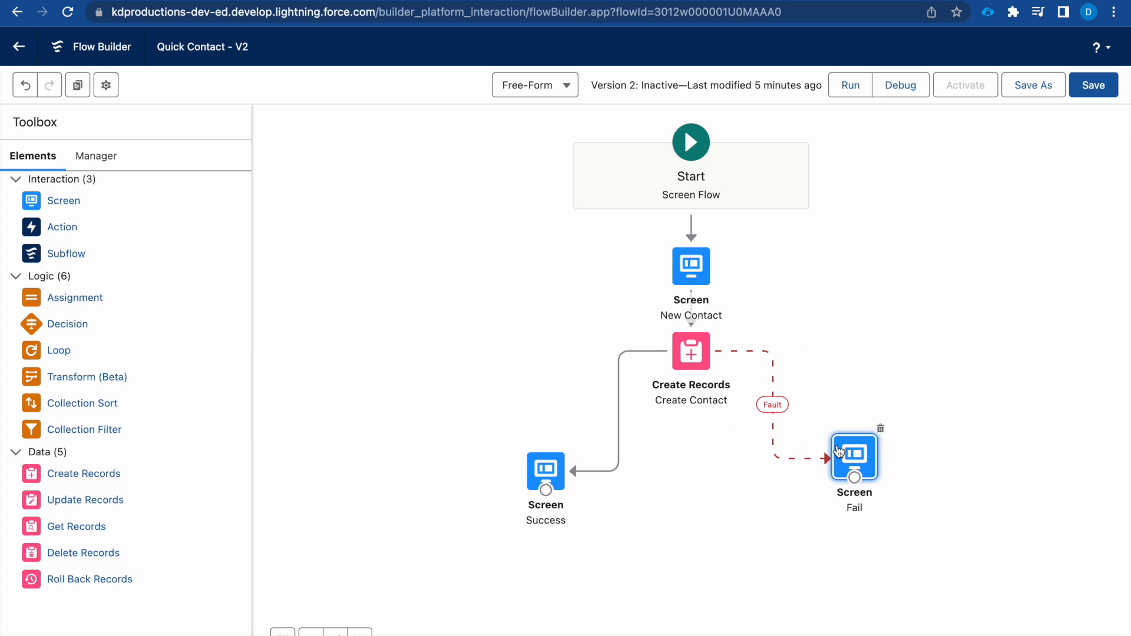
pyautogui.moveTo(855, 453)
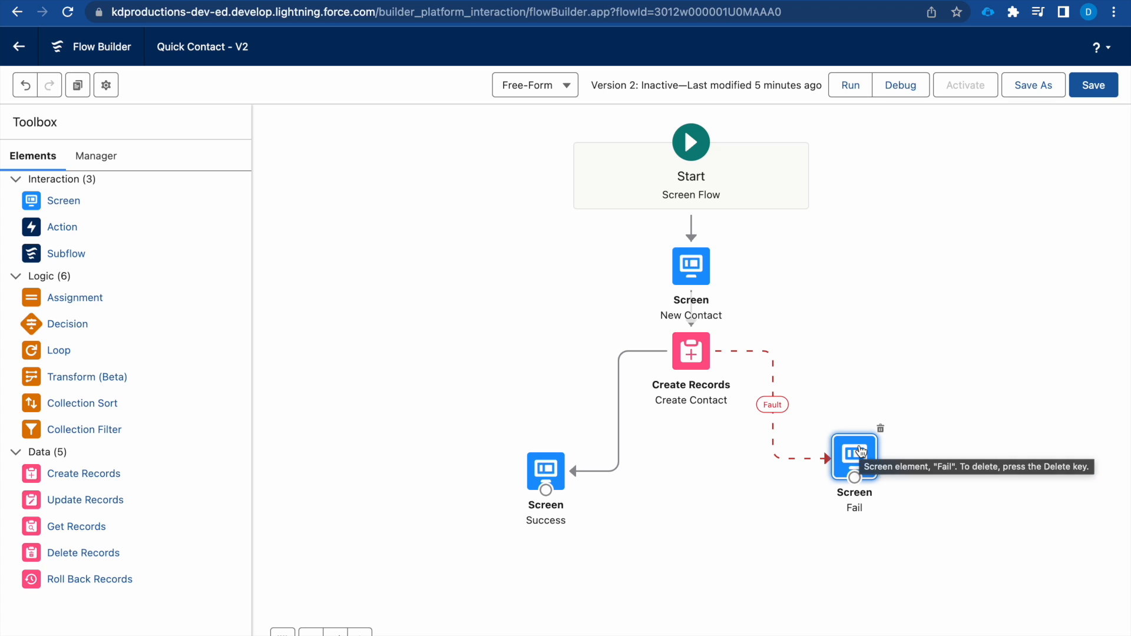
# - Edit the Fail screen and search the Components list for Display Text
pyautogui.doubleClick(854, 453)
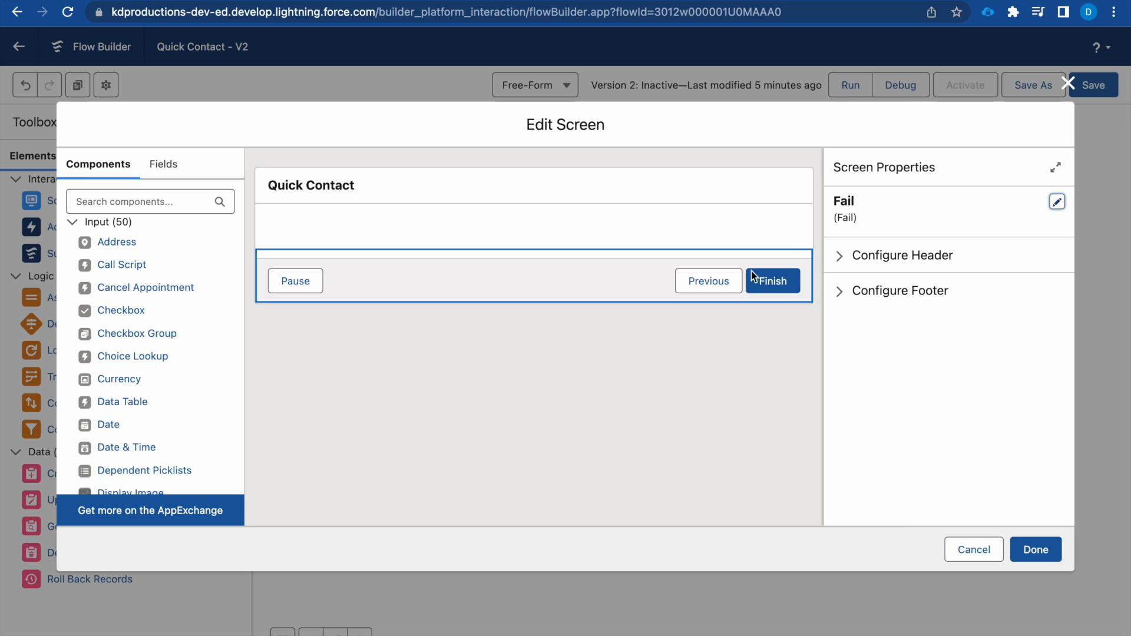
pyautogui.write('displa')
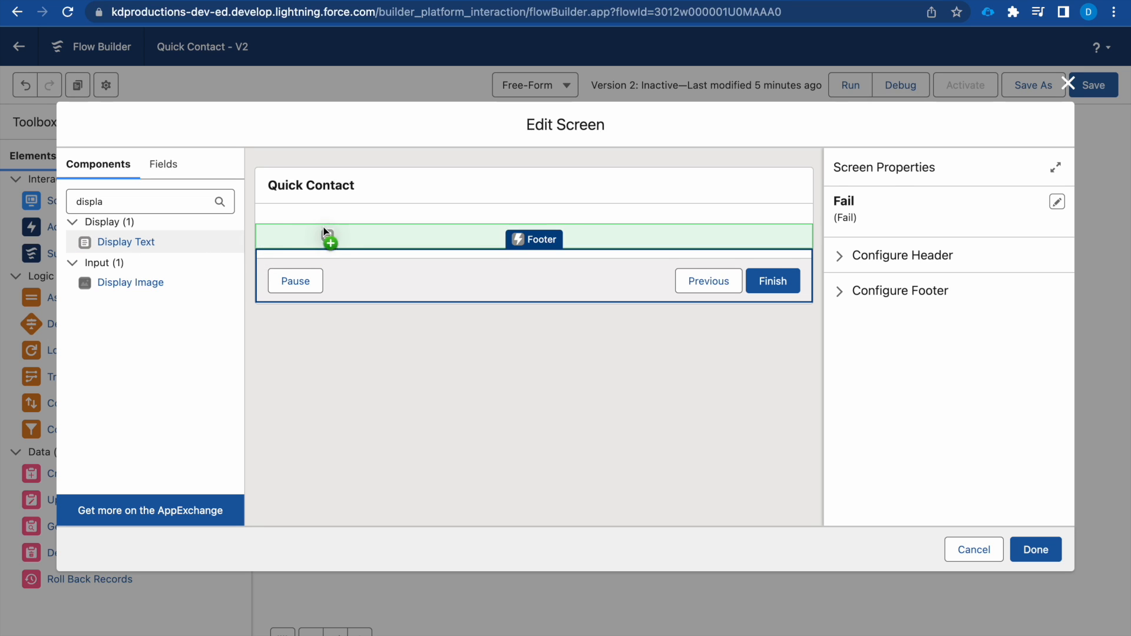
# - Add a Display Text component named Error containing {!$Flow.FaultMessage}
pyautogui.click(329, 240)
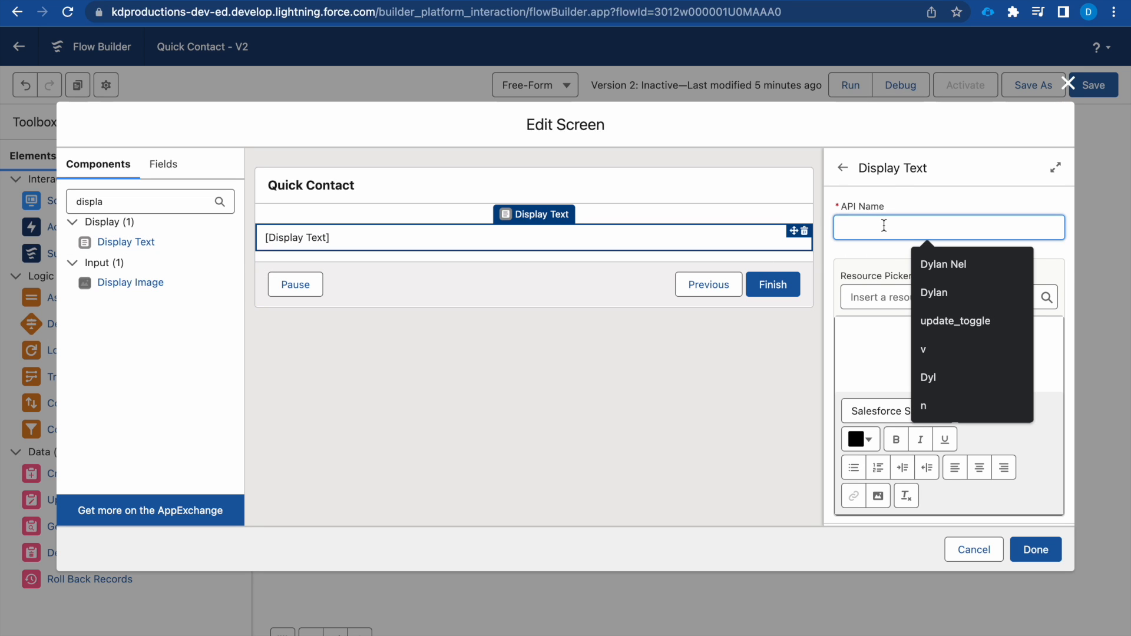
pyautogui.write('Error')
pyautogui.click(949, 297)
pyautogui.write('{!$Flow.}')
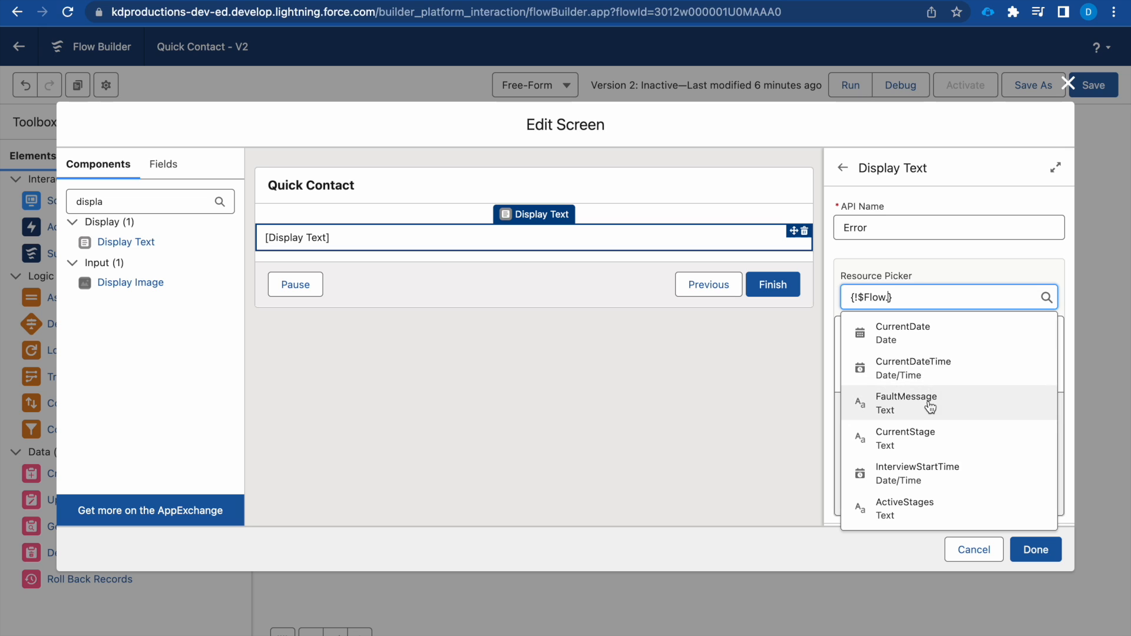
pyautogui.click(906, 403)
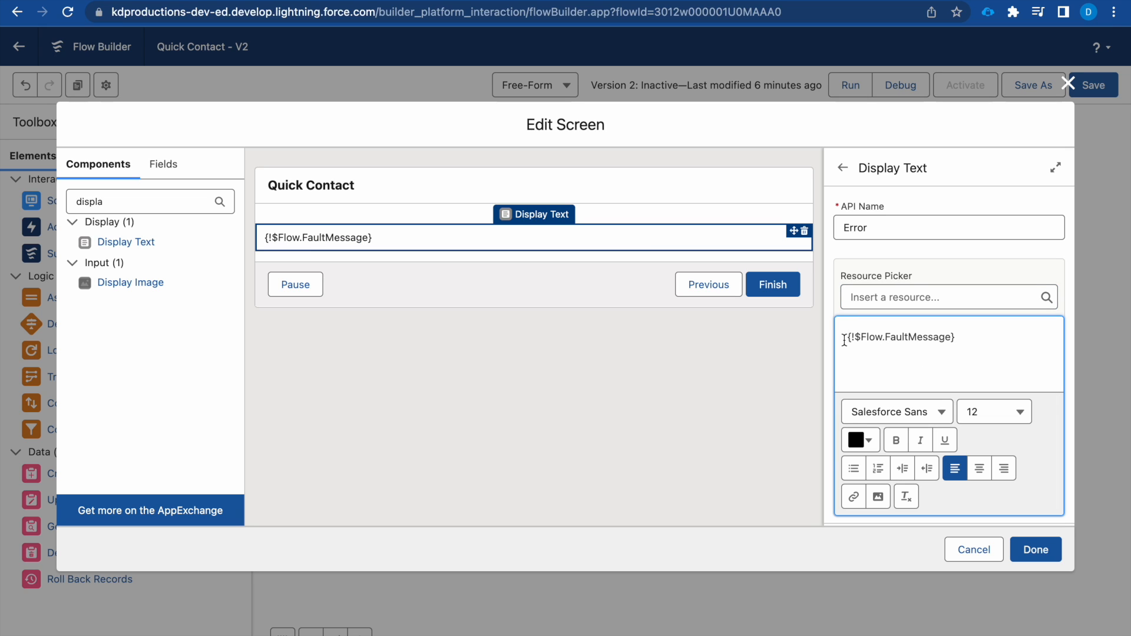
# - Precede the merge field with a 'contact was not created' sentence and colour the fault message red
pyautogui.write('The contact was not')
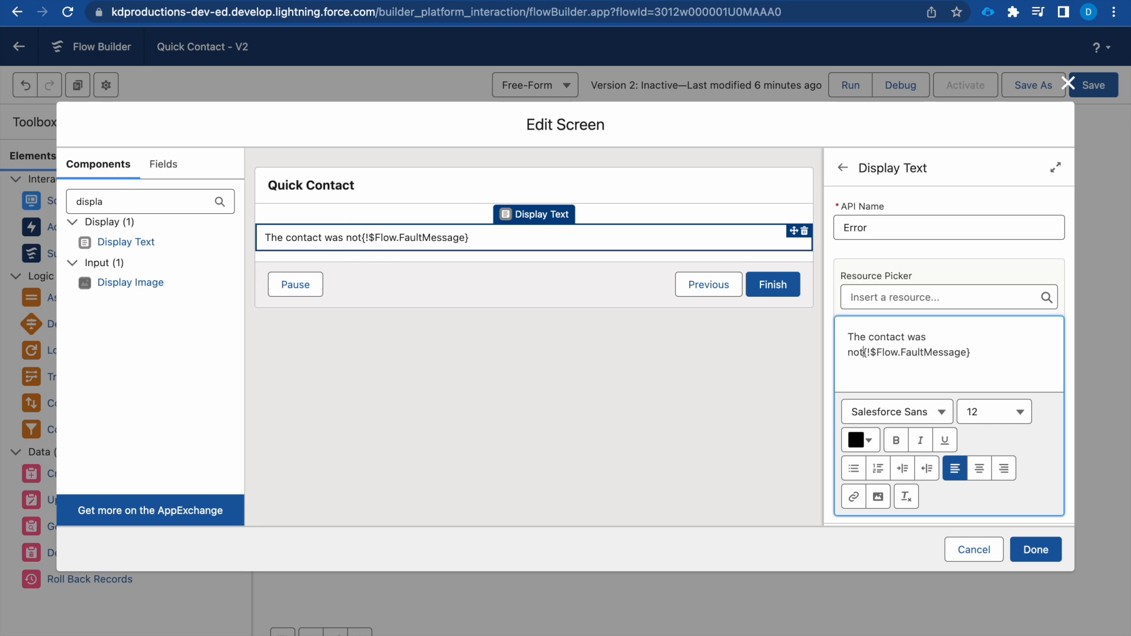
pyautogui.write('created bac')
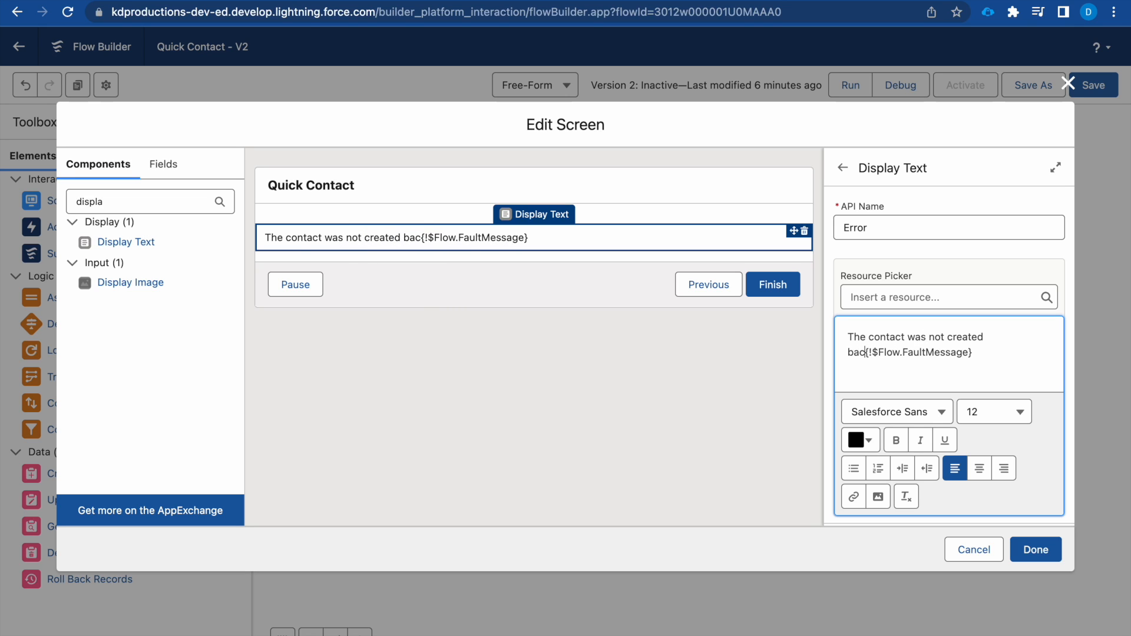
pyautogui.write('ause of')
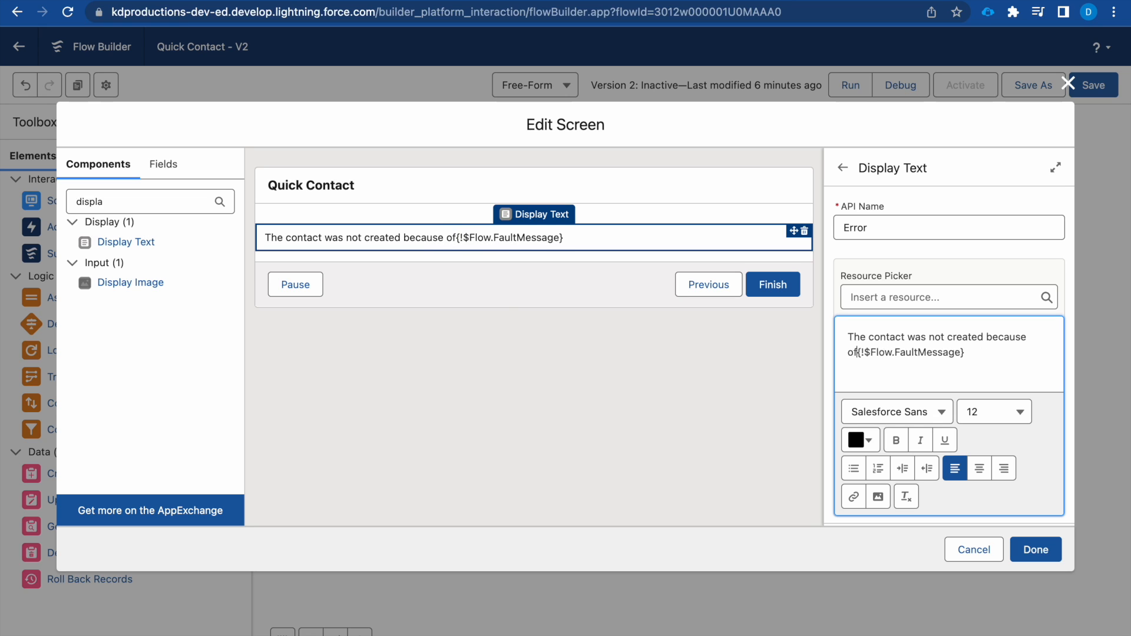
pyautogui.write('this error :')
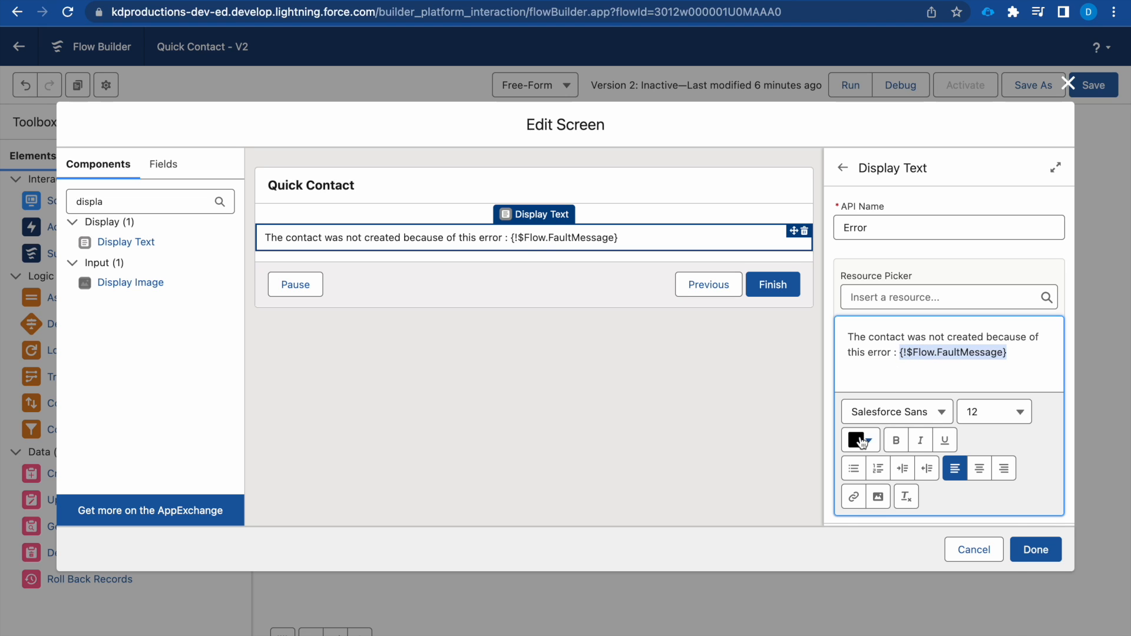
pyautogui.click(870, 444)
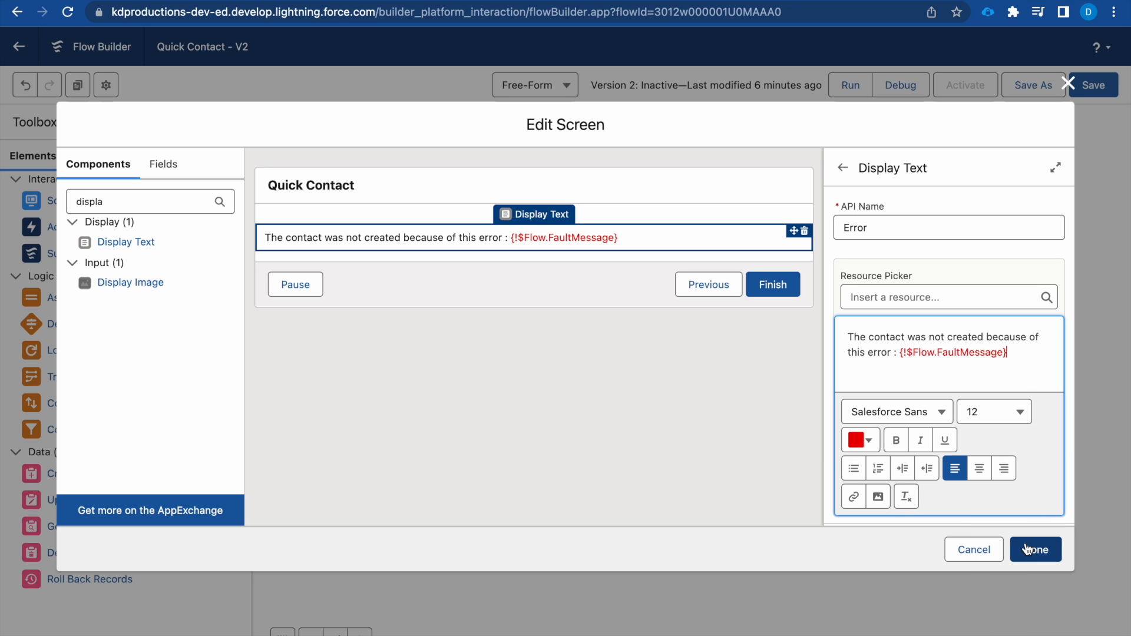
# - Finish the Fail screen with Done, save the Quick Contact flow and run it
pyautogui.click(1035, 549)
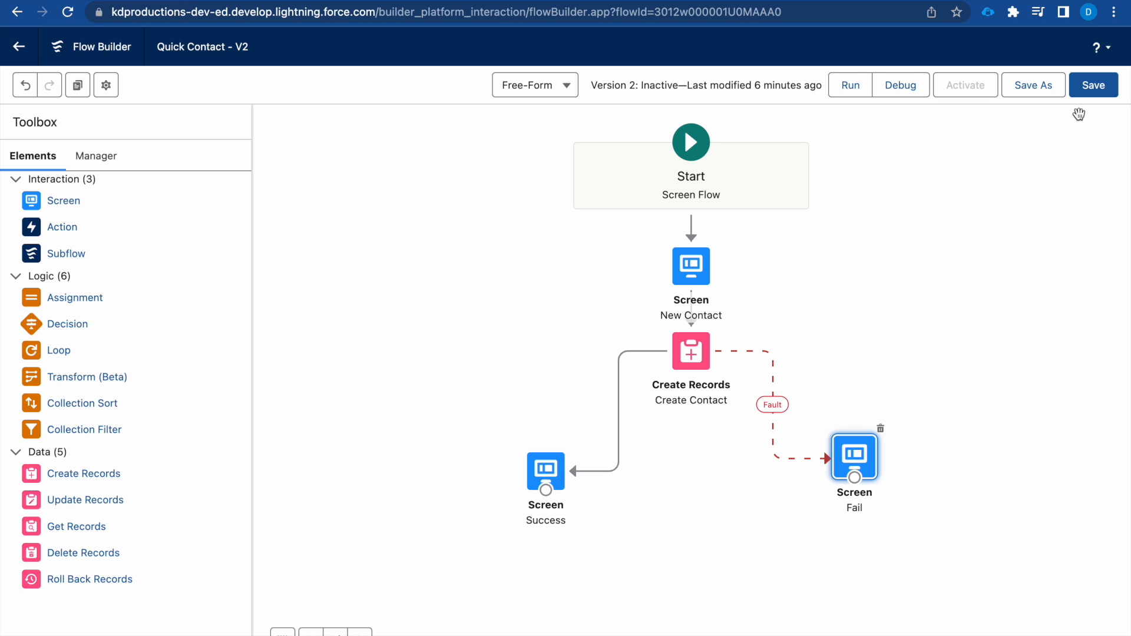
pyautogui.click(1094, 85)
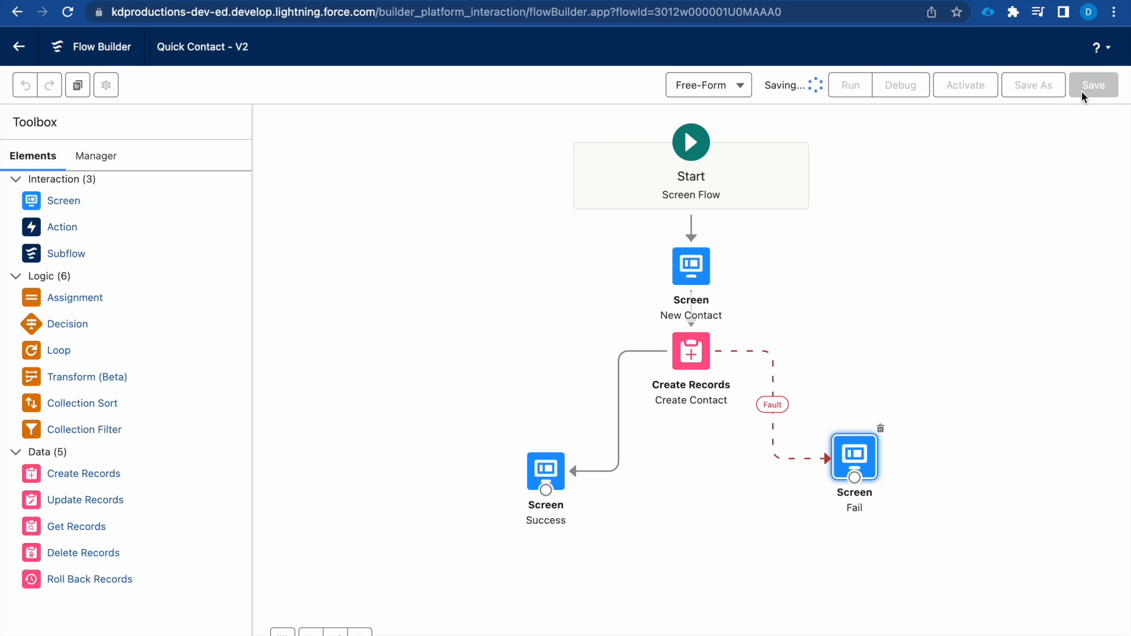
pyautogui.click(1093, 85)
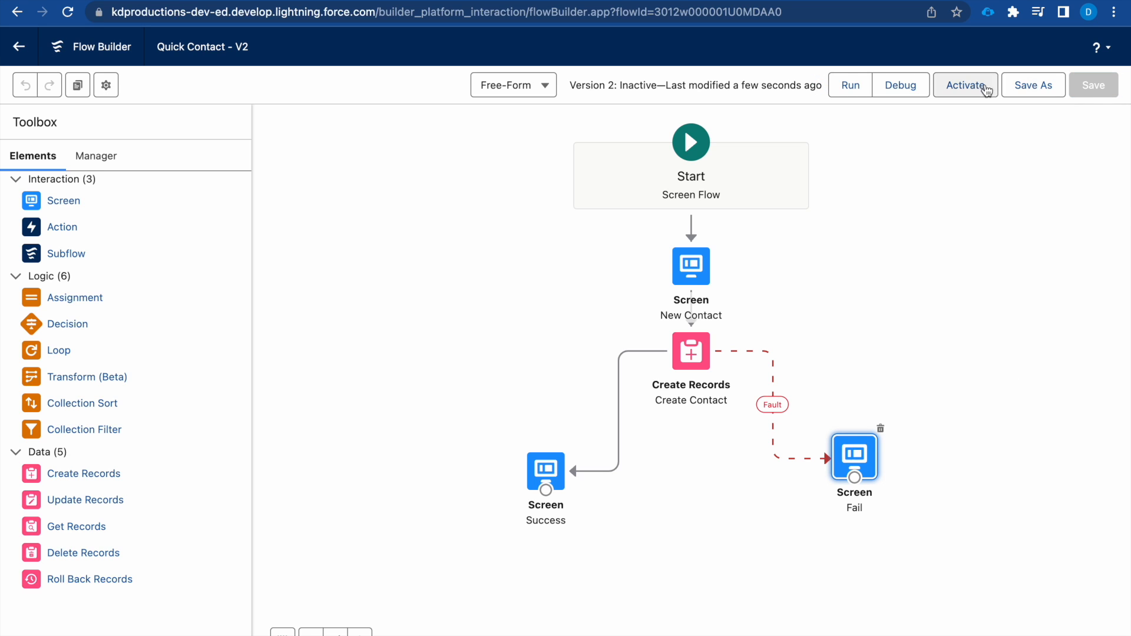
pyautogui.moveTo(849, 85)
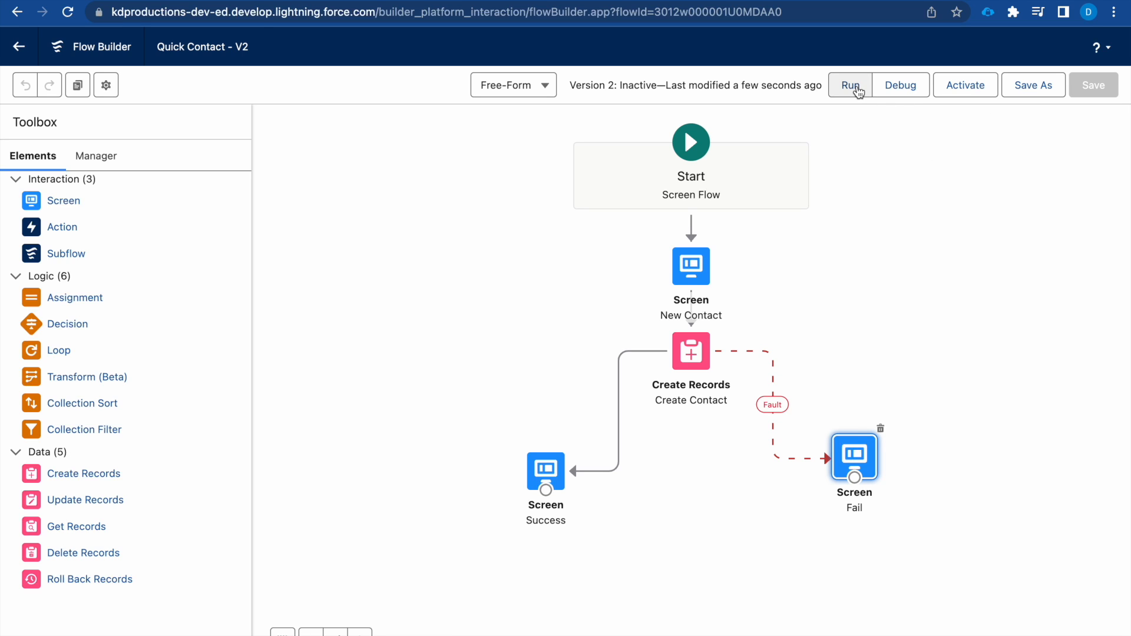
pyautogui.moveTo(850, 85)
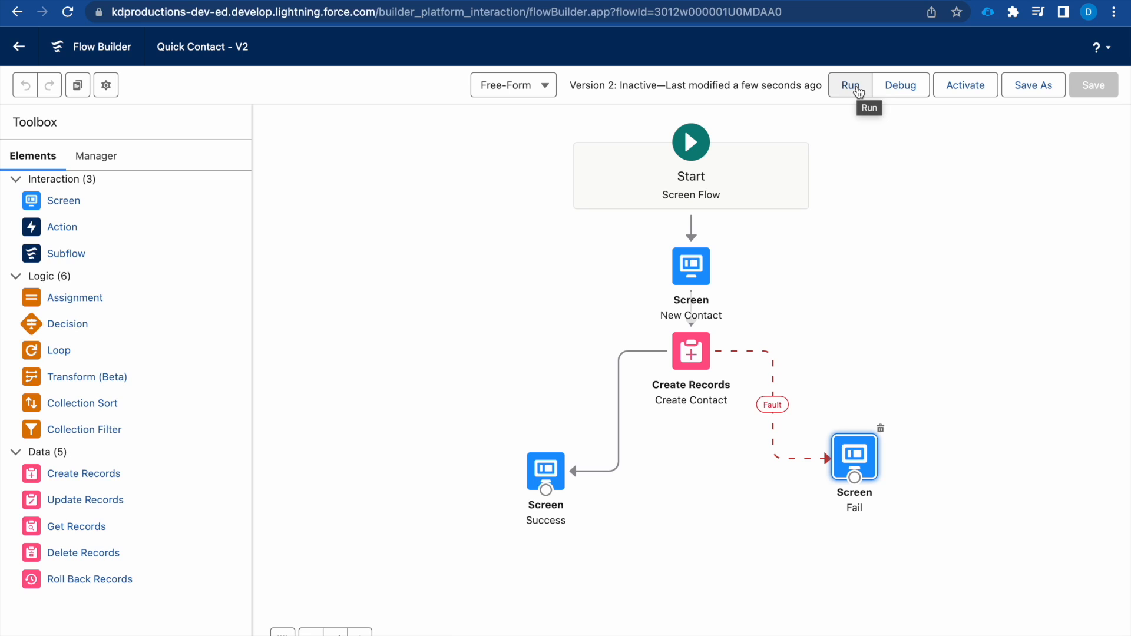
pyautogui.click(850, 85)
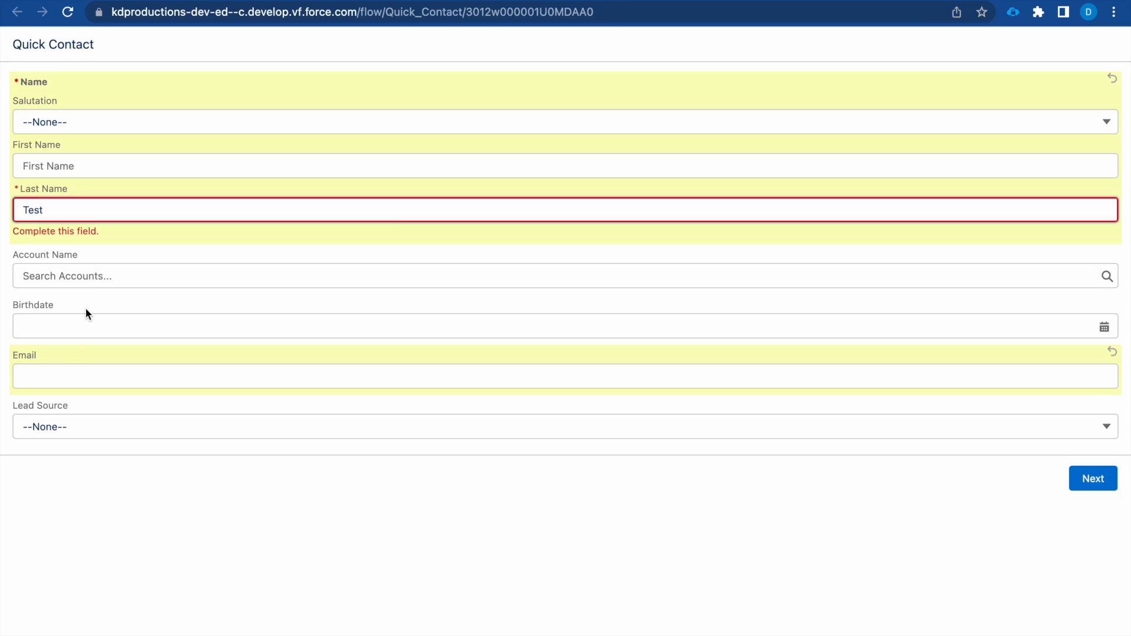
# - Fill Email with the suggested test address and submit, triggering the red duplicate-detected Fail message
pyautogui.click(563, 361)
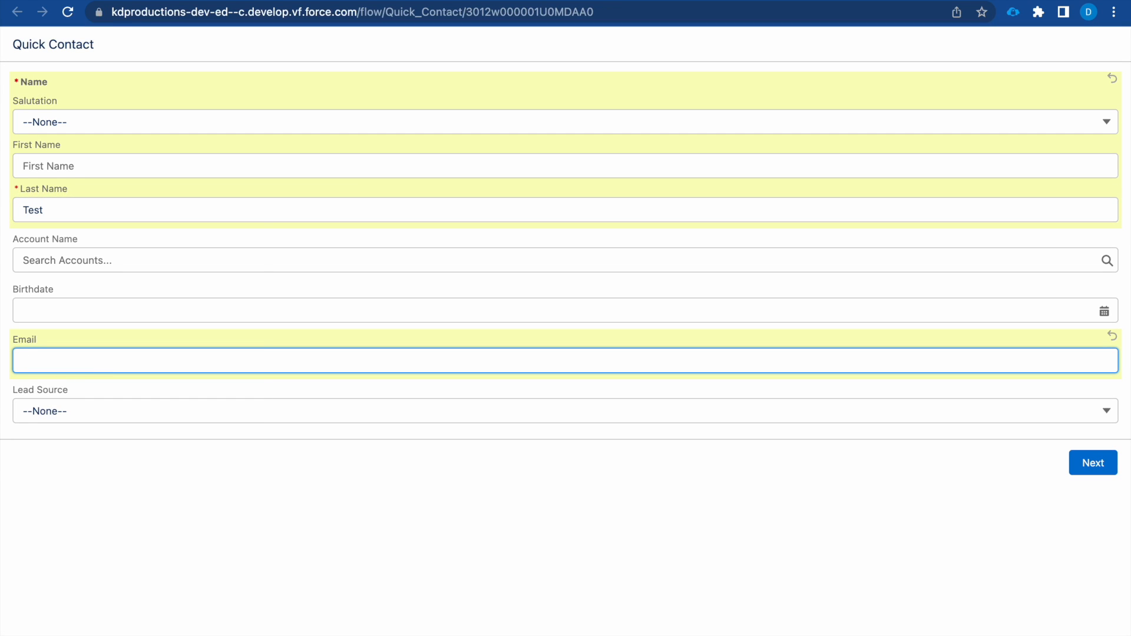
pyautogui.write('test')
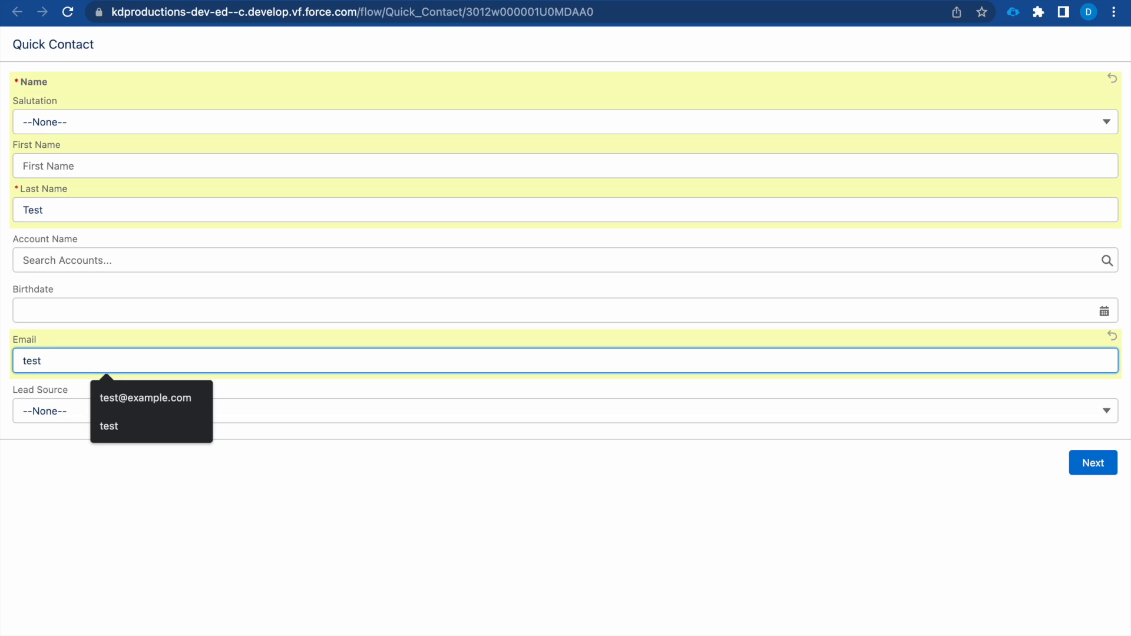
pyautogui.click(145, 397)
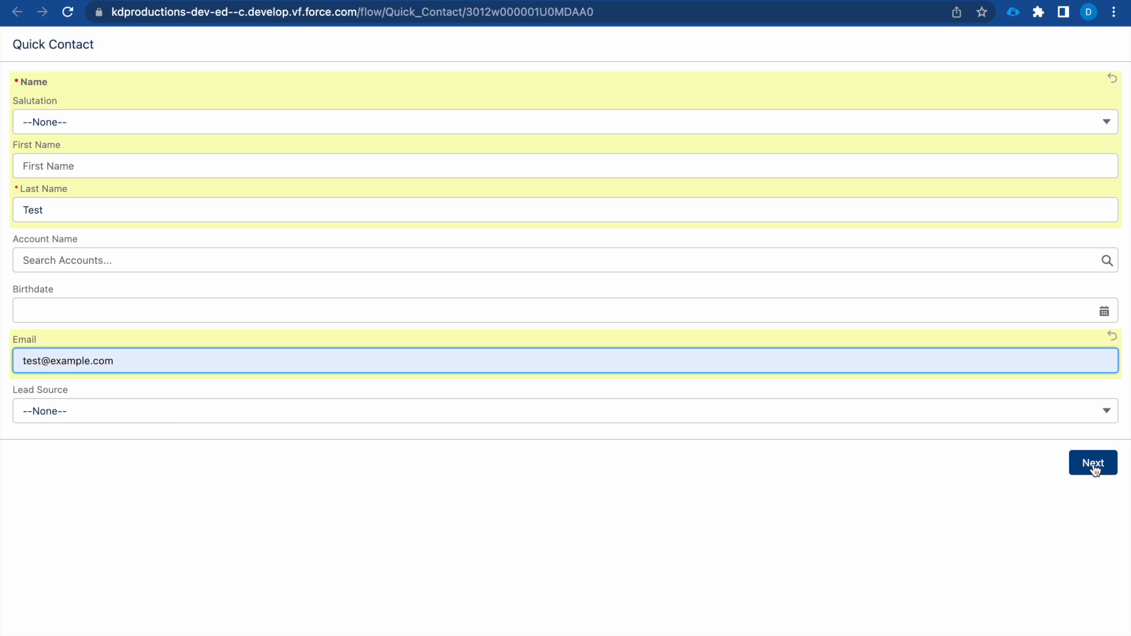
pyautogui.click(1092, 462)
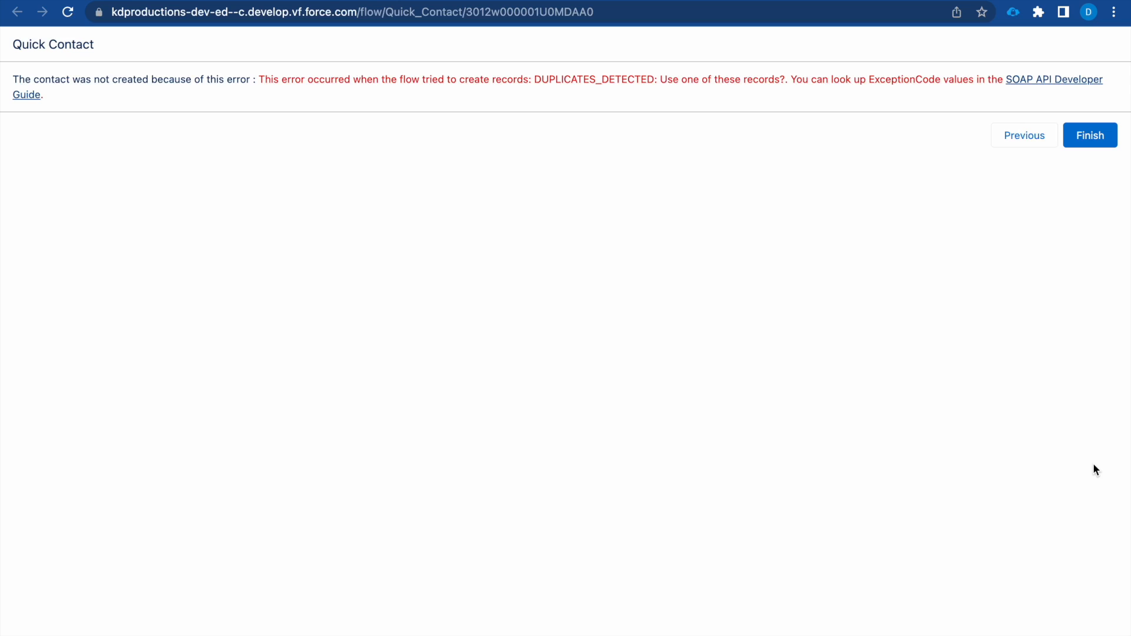
pyautogui.moveTo(1024, 136)
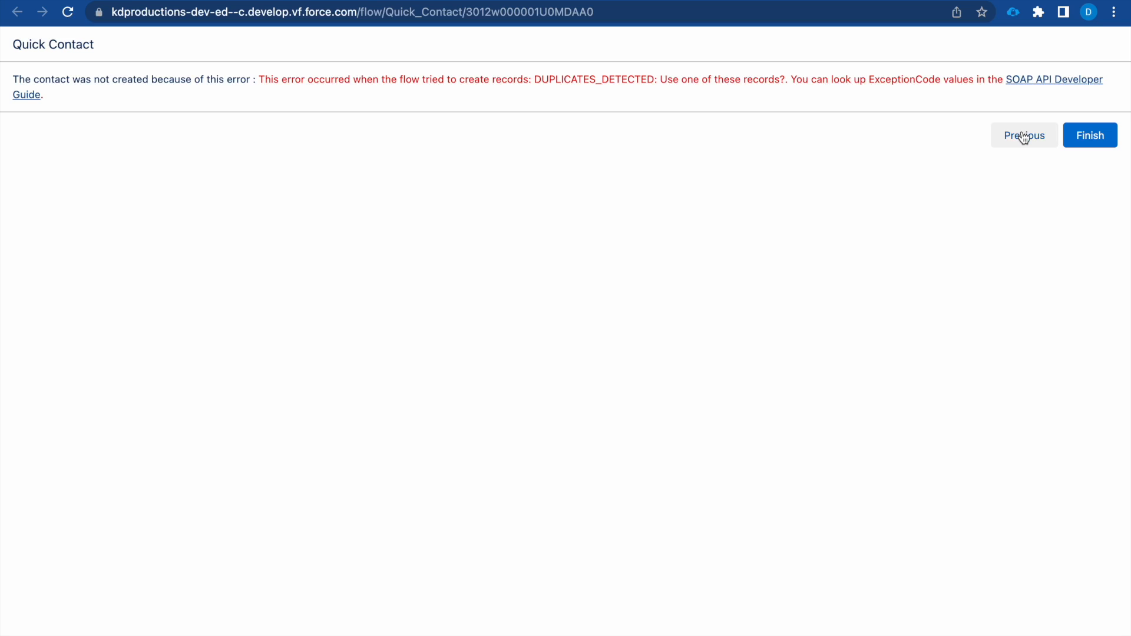